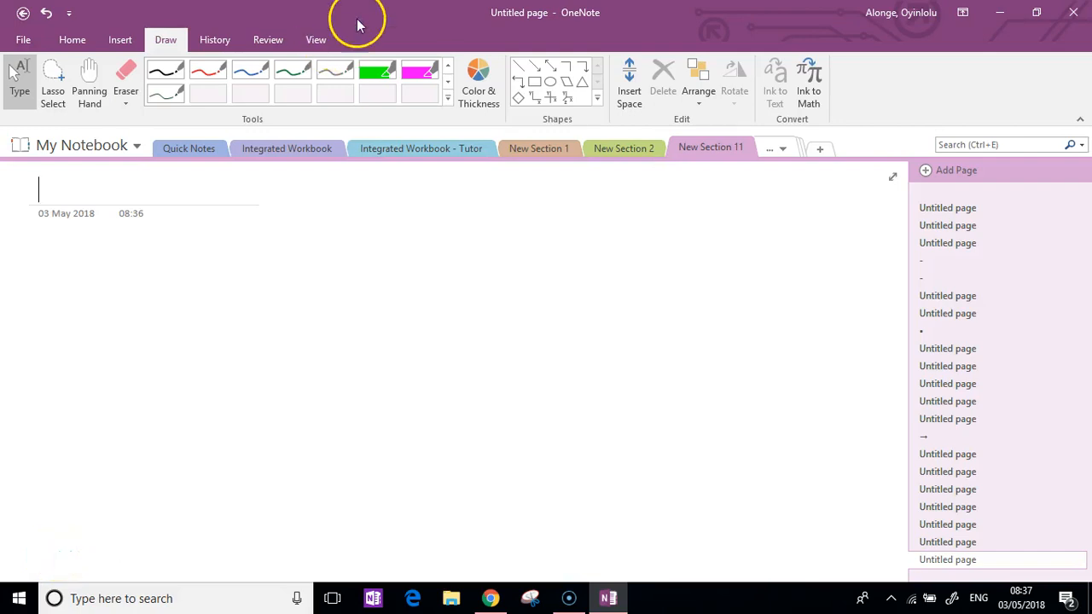
# Write the red 'Depreciation' heading, underline it, and add a ticked line for the straight line method.
pyautogui.moveTo(230, 230); pyautogui.dragTo(269, 255)
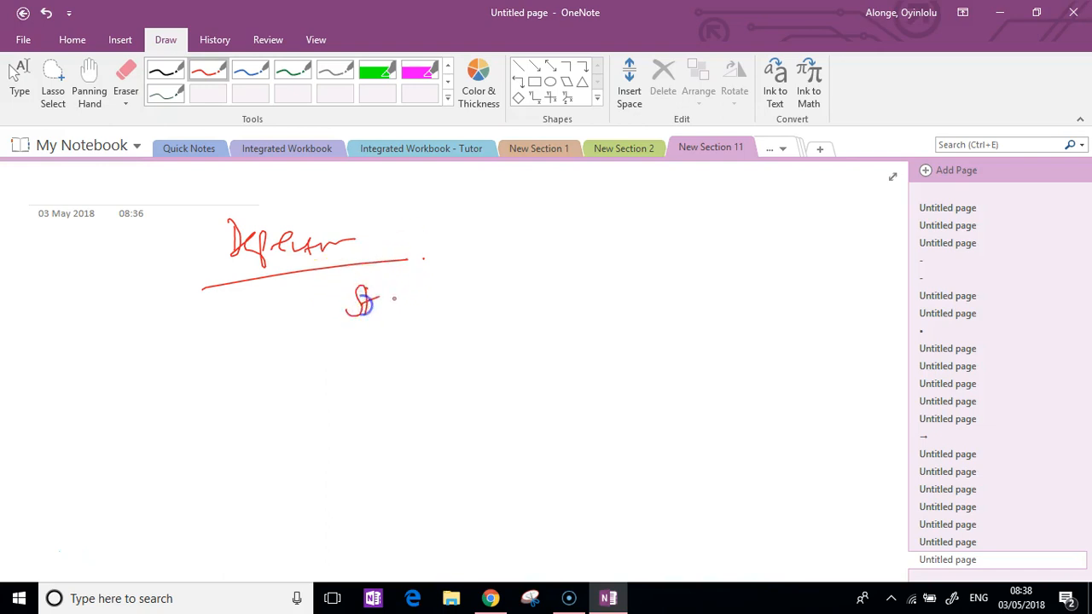
pyautogui.moveTo(376, 304); pyautogui.dragTo(515, 304)
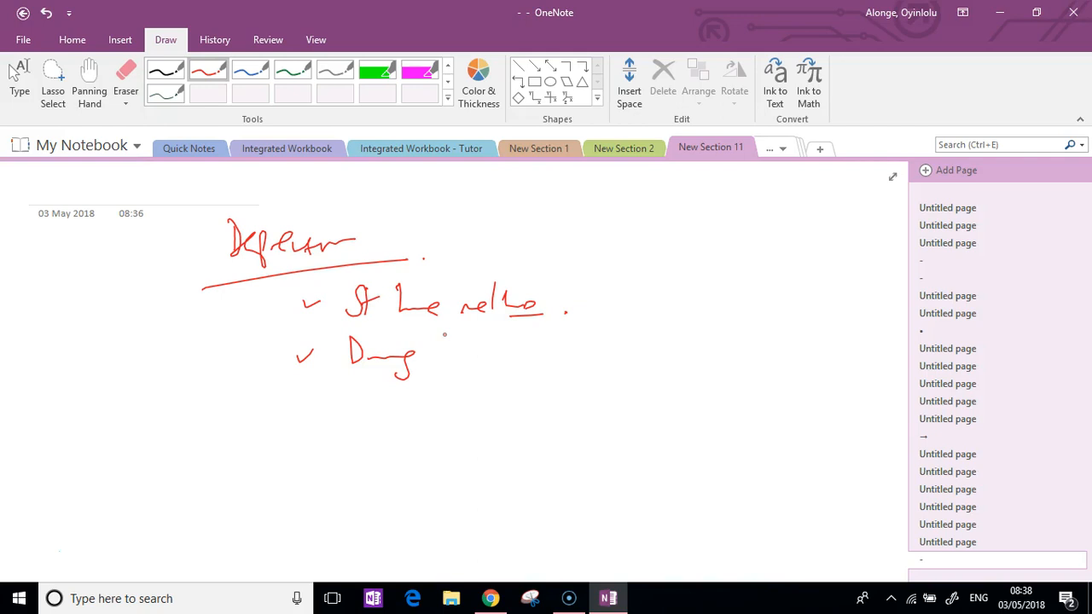
# Write the second ticked line for the reducing balance method.
pyautogui.moveTo(430, 350); pyautogui.dragTo(452, 362)
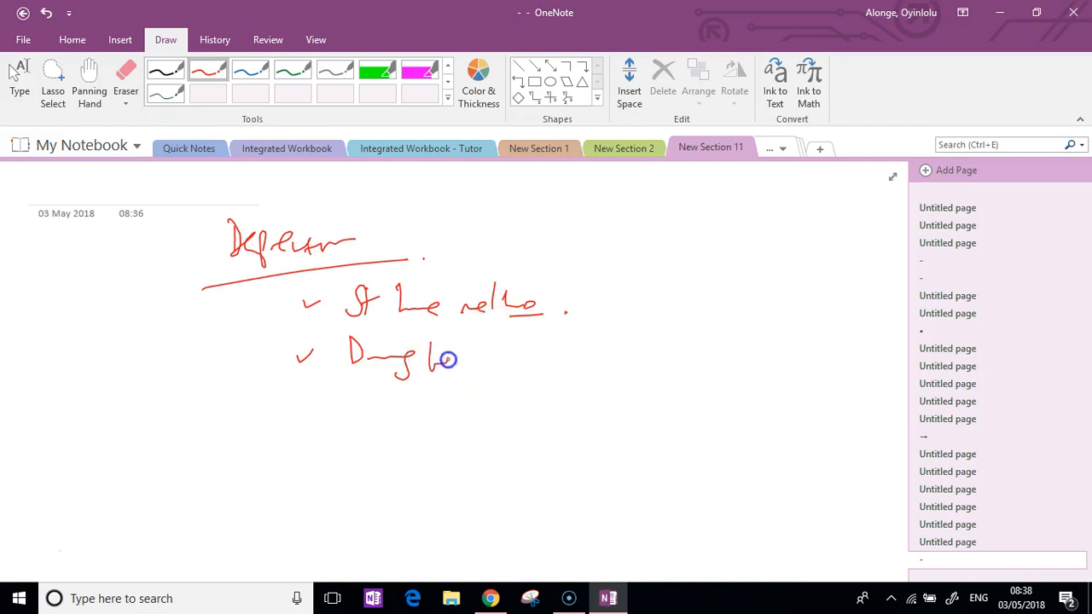
pyautogui.moveTo(440, 358); pyautogui.dragTo(503, 358)
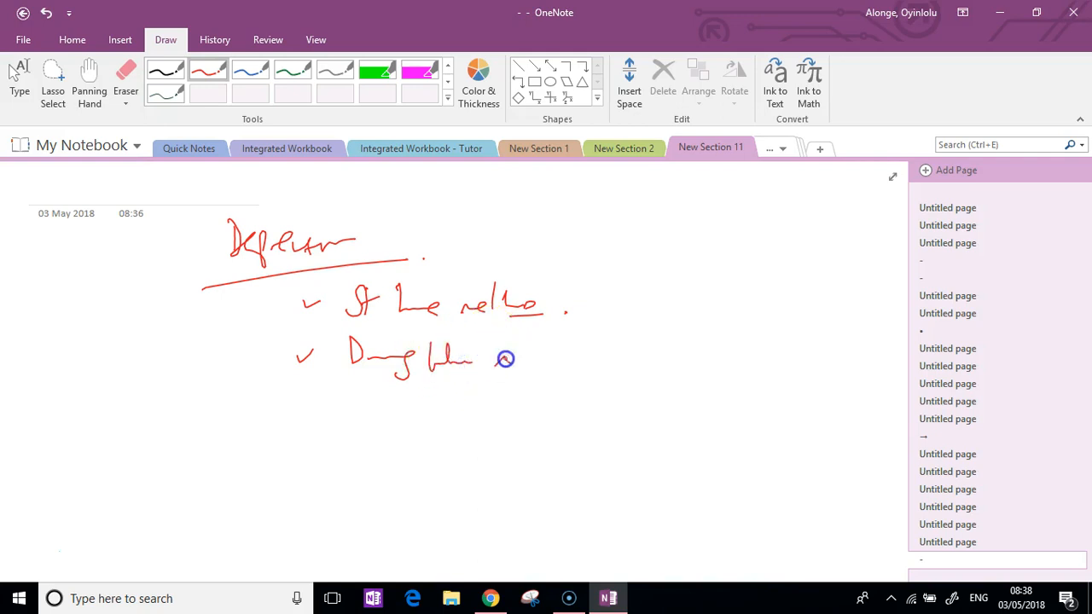
pyautogui.moveTo(477, 358); pyautogui.dragTo(583, 361)
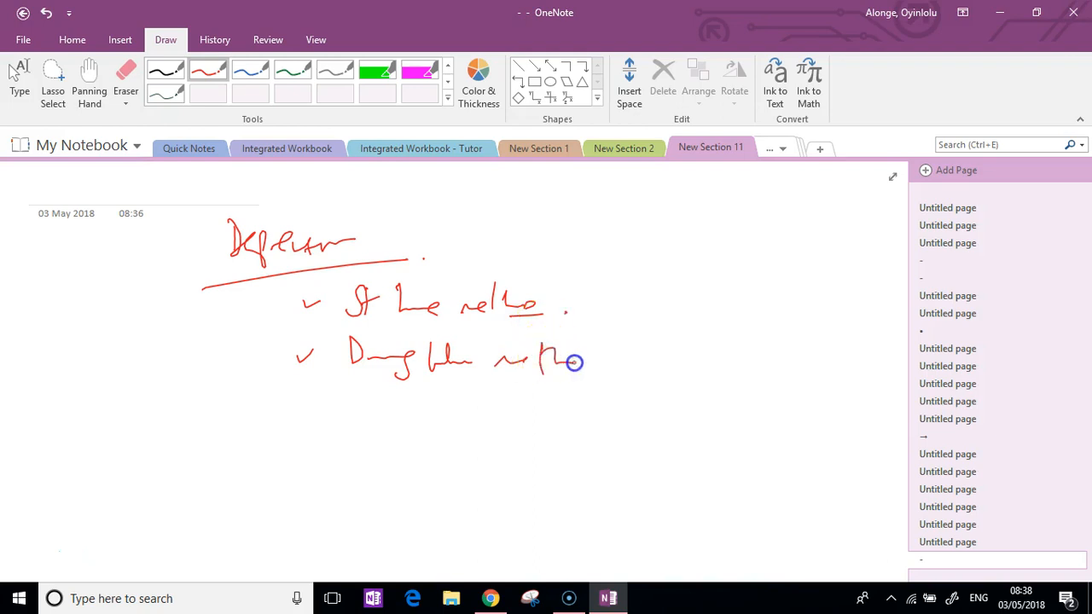
pyautogui.moveTo(605, 366); pyautogui.dragTo(665, 341)
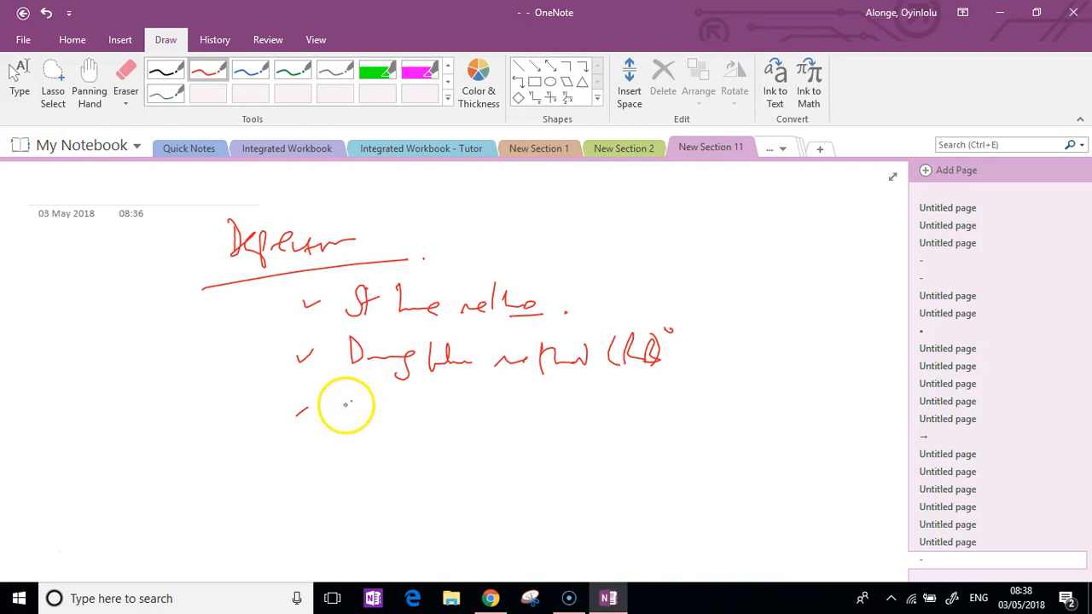
# Write a third ticked depreciation method line beneath the first two.
pyautogui.moveTo(349, 415); pyautogui.dragTo(418, 396)
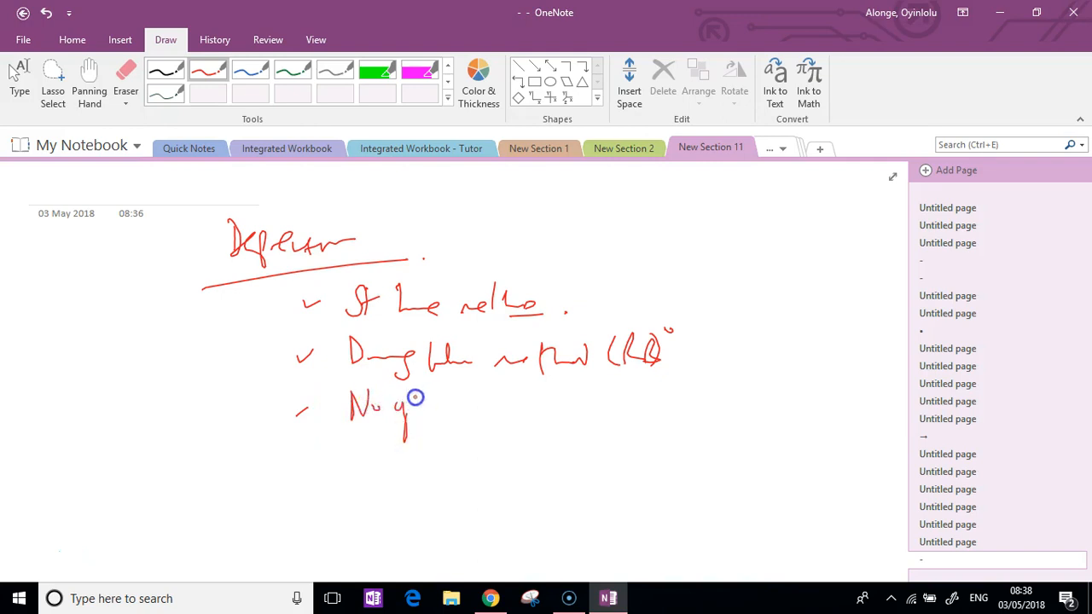
pyautogui.moveTo(418, 396); pyautogui.dragTo(461, 418)
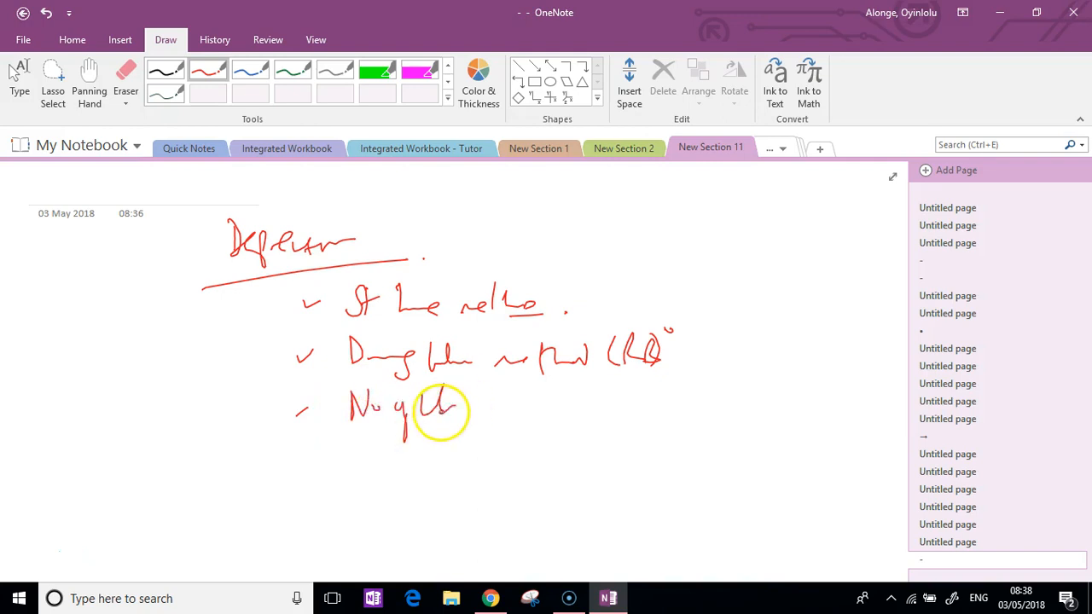
pyautogui.moveTo(443, 409); pyautogui.dragTo(503, 401)
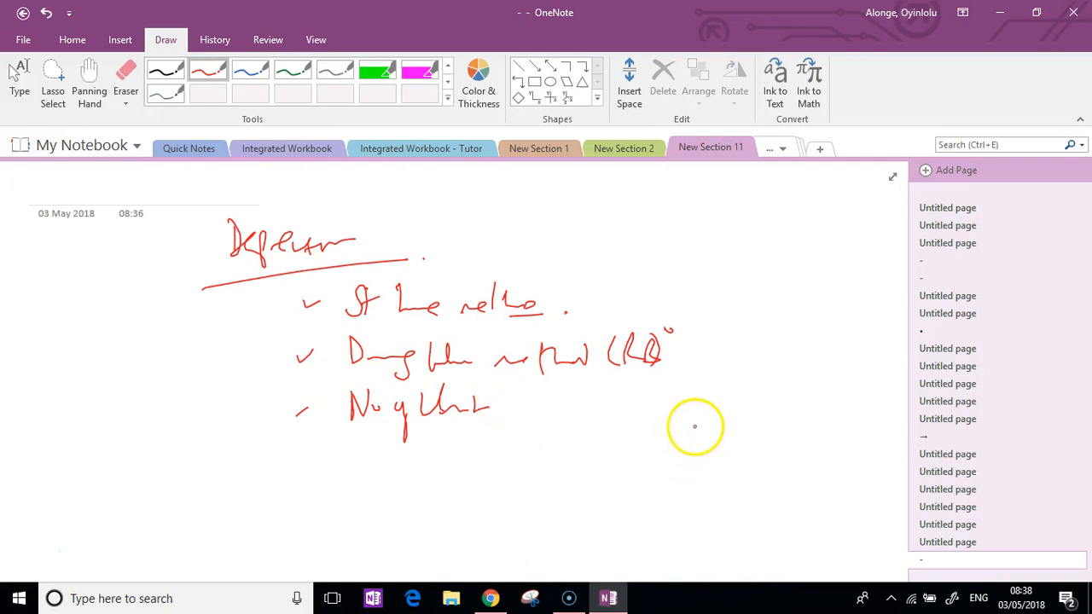
pyautogui.moveTo(546, 421)
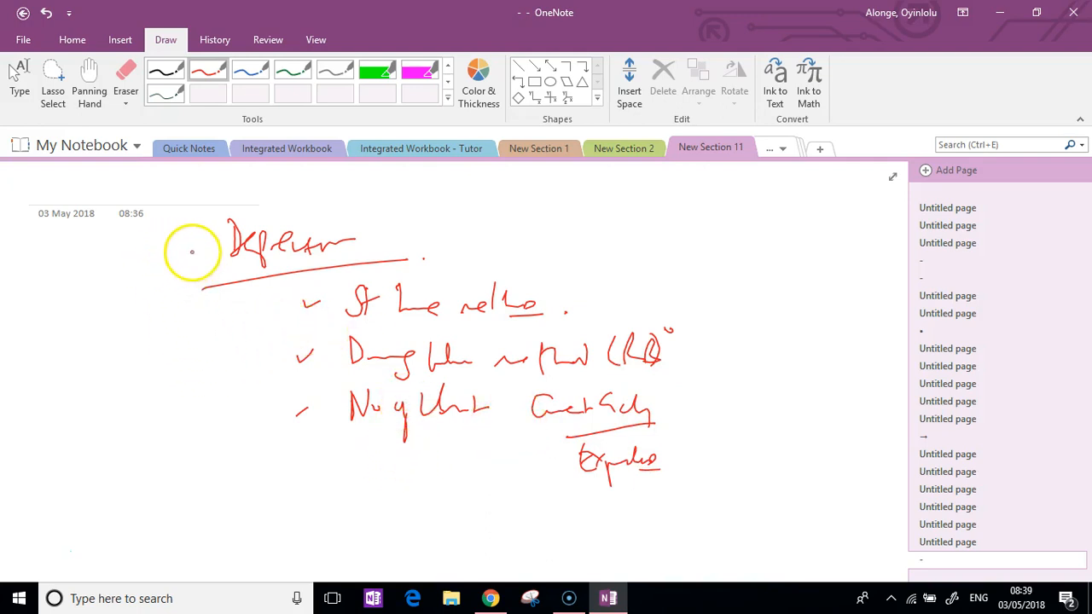
# Draw a curved arrow down from the heading and write 'accrual concepts' at its end.
pyautogui.moveTo(191, 252); pyautogui.dragTo(208, 469)
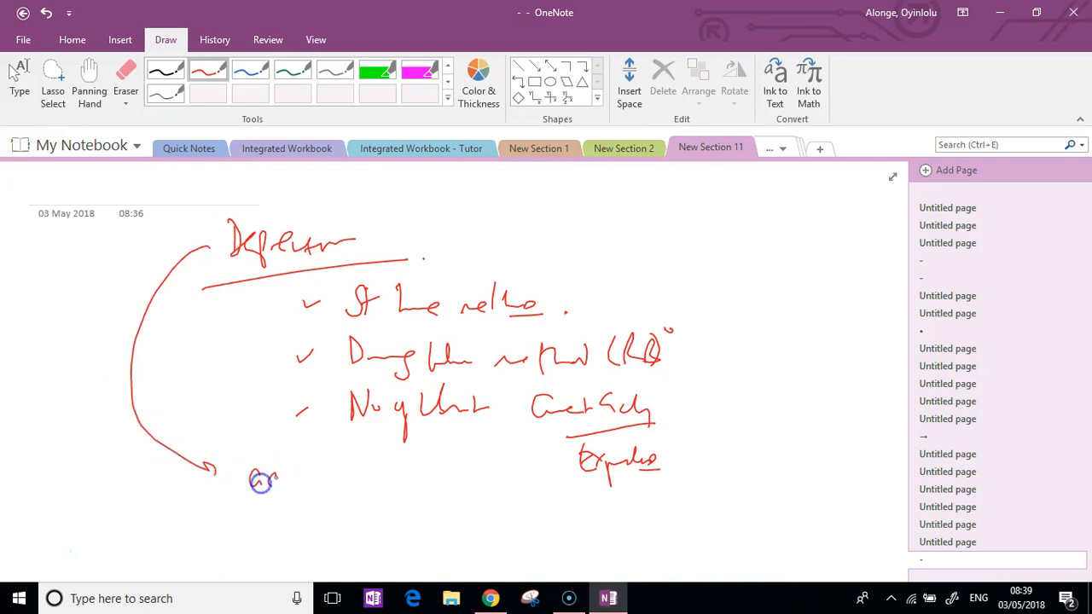
pyautogui.moveTo(252, 476); pyautogui.dragTo(393, 476)
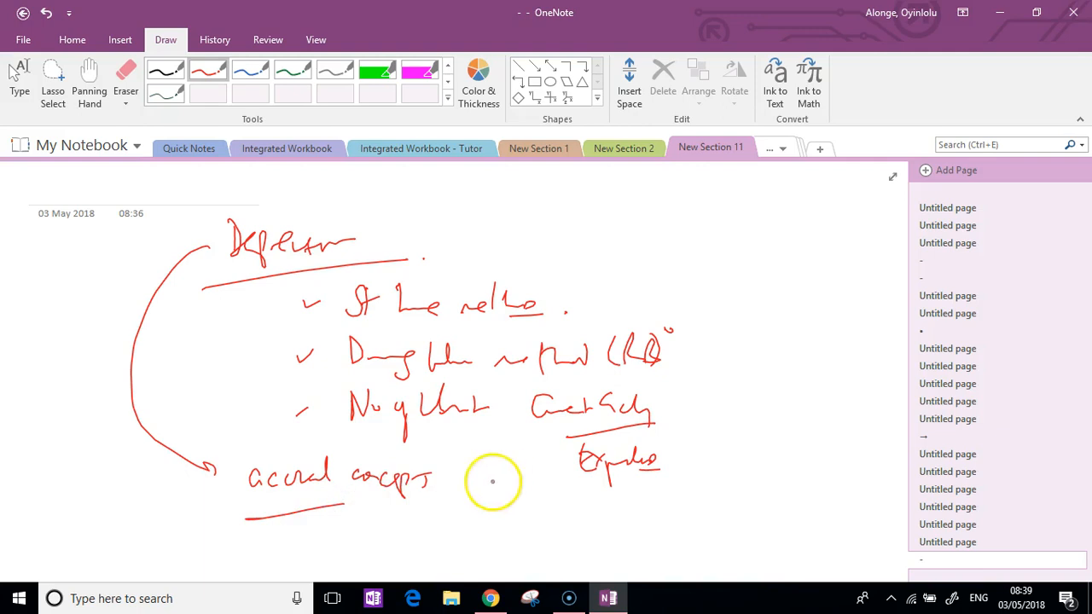
pyautogui.moveTo(447, 542)
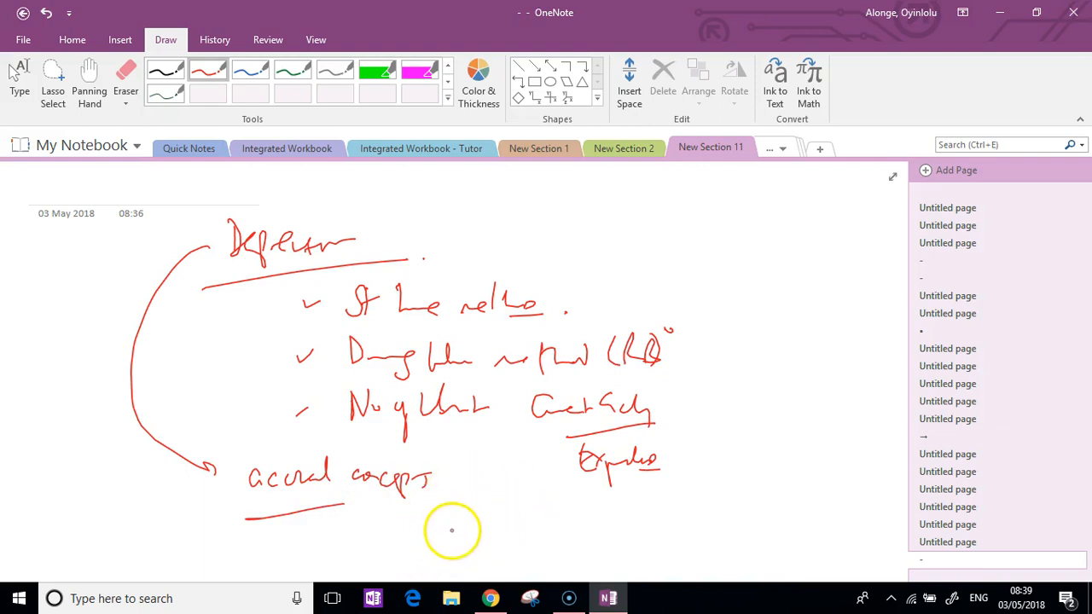
pyautogui.moveTo(777, 377)
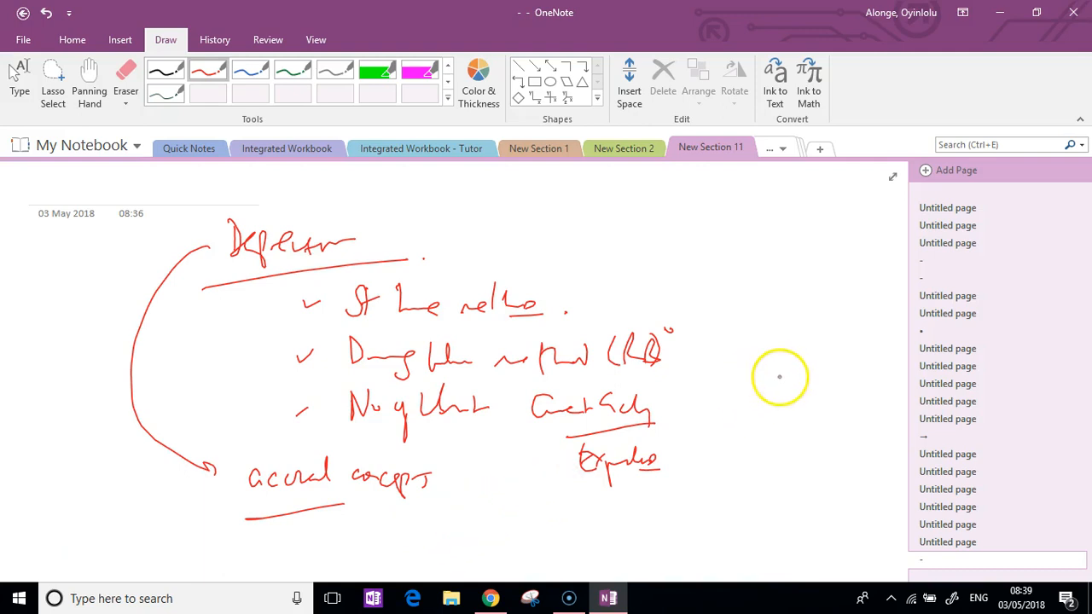
# Ink a worked example with figures and circled amounts on the right of the page.
pyautogui.moveTo(748, 313); pyautogui.dragTo(831, 433)
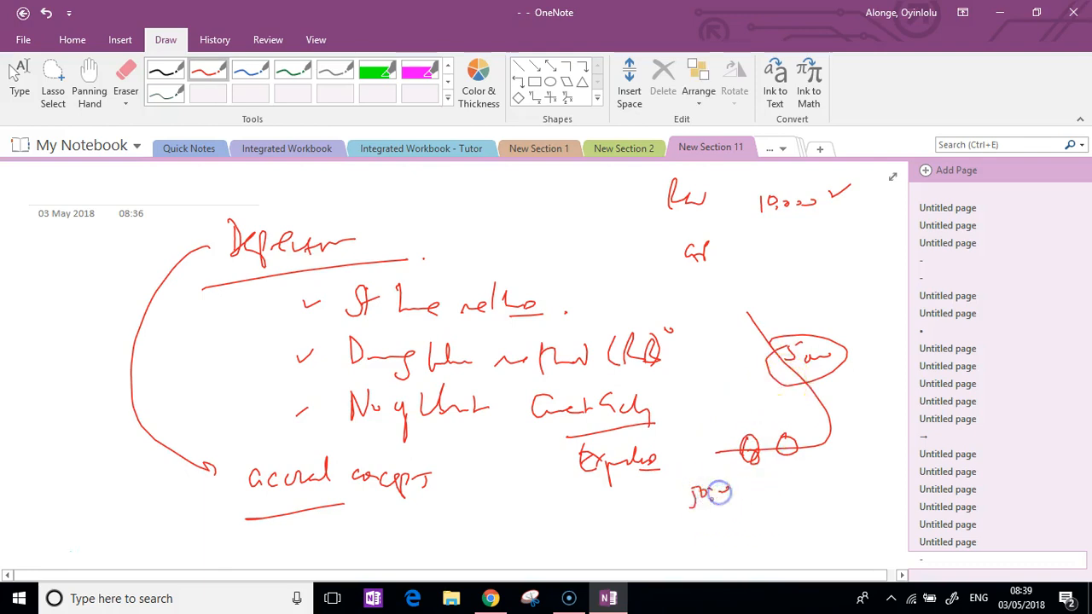
pyautogui.moveTo(713, 495); pyautogui.dragTo(716, 528)
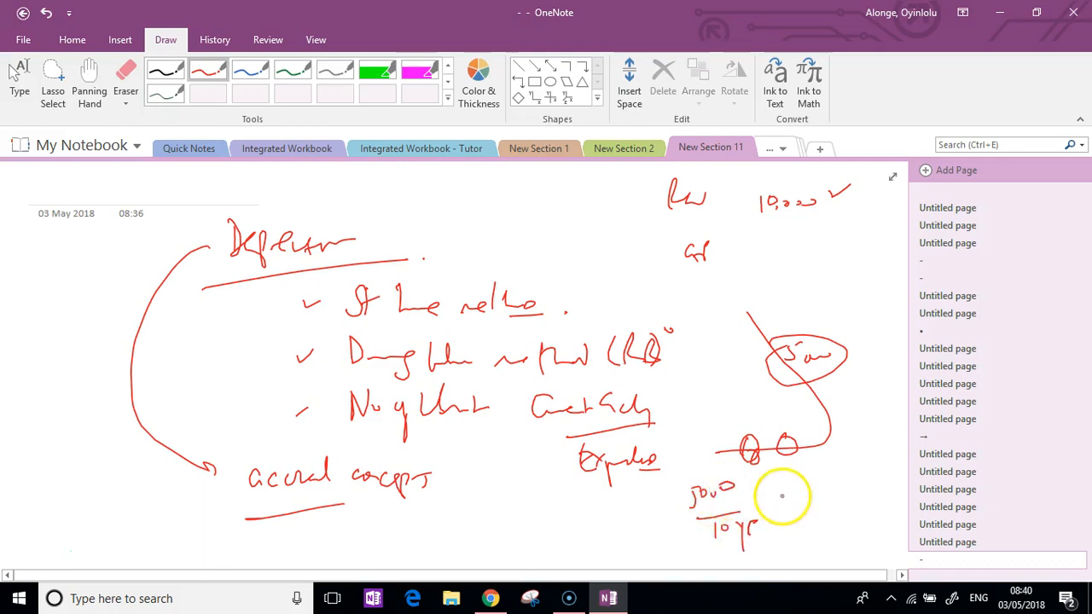
pyautogui.moveTo(785, 495); pyautogui.dragTo(844, 491)
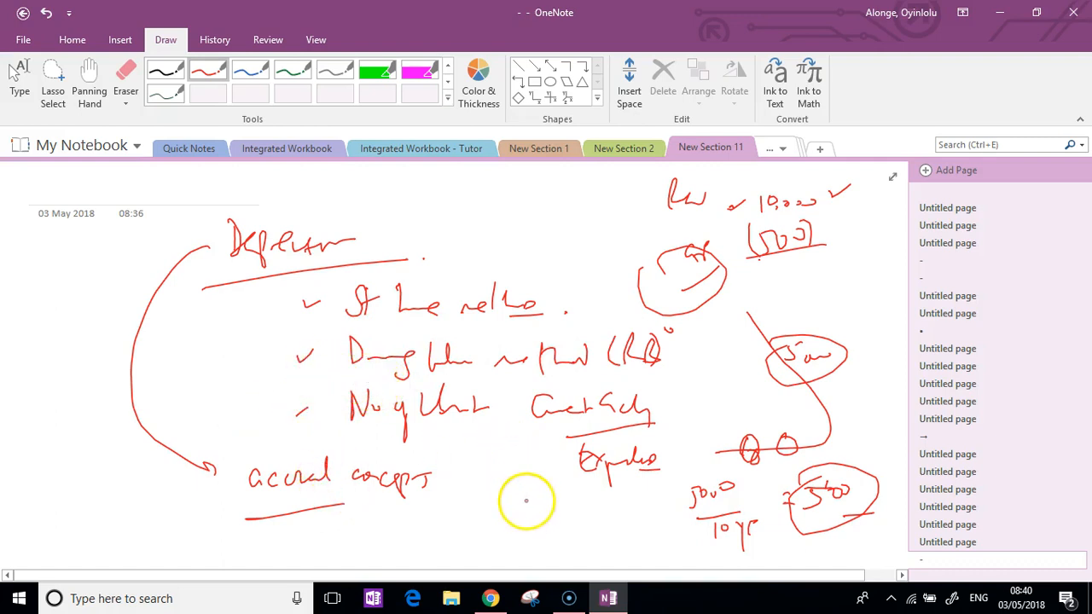
pyautogui.moveTo(512, 467)
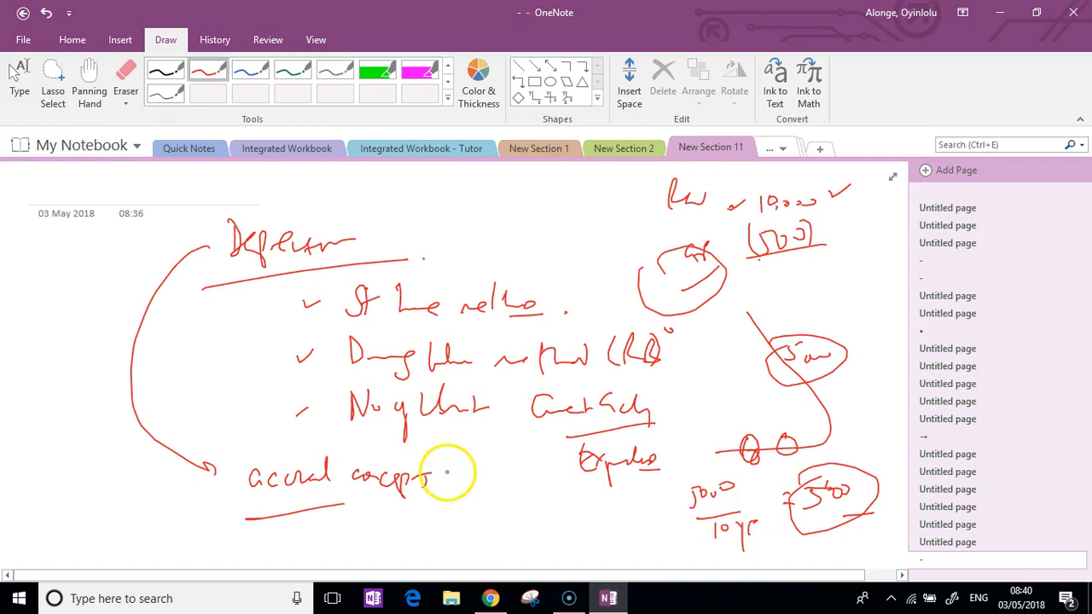
pyautogui.moveTo(430, 451)
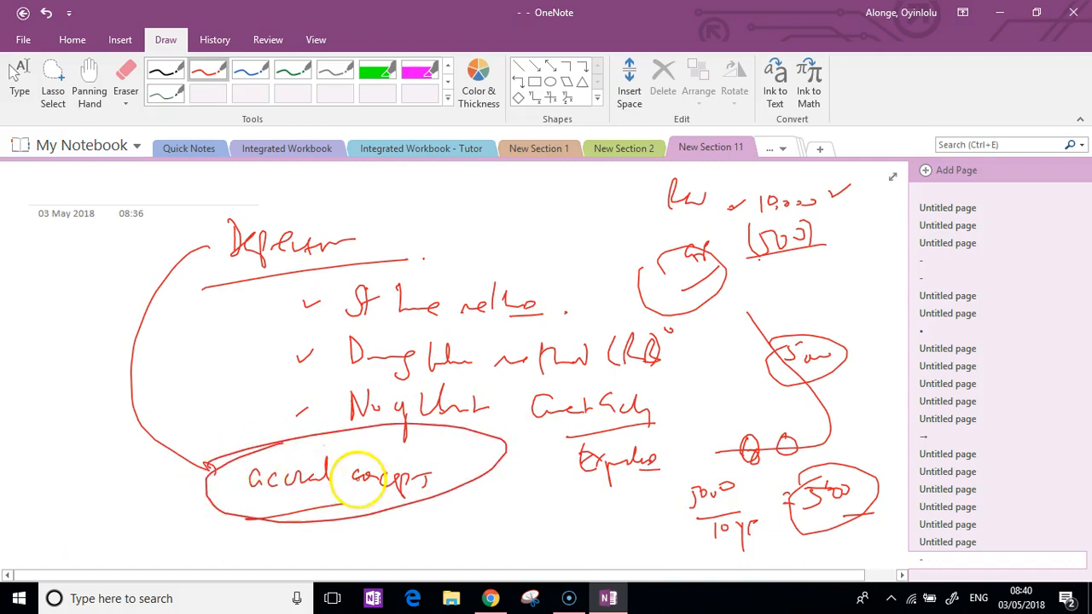
pyautogui.moveTo(460, 474)
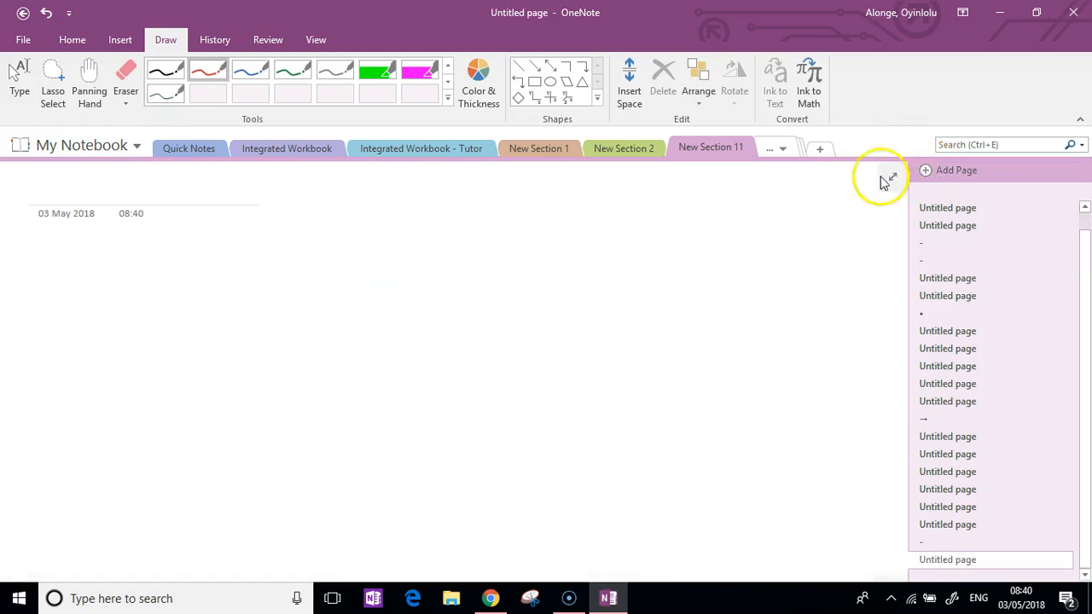
pyautogui.moveTo(300, 307)
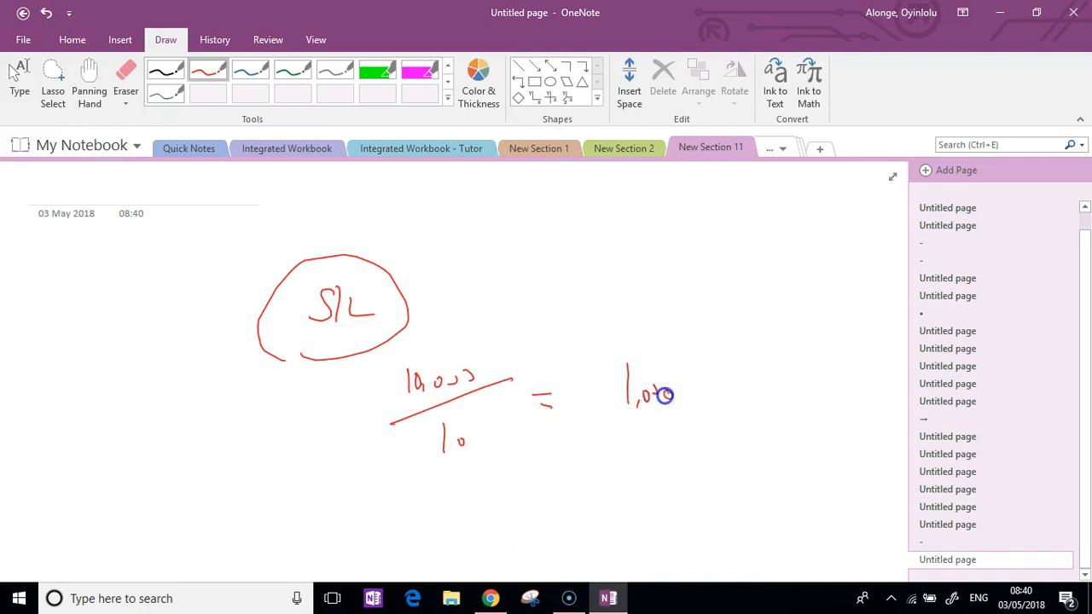
# Write 10,000/10 = 1,000 per year and annotate the remaining 9,000 value.
pyautogui.moveTo(682, 401); pyautogui.dragTo(750, 392)
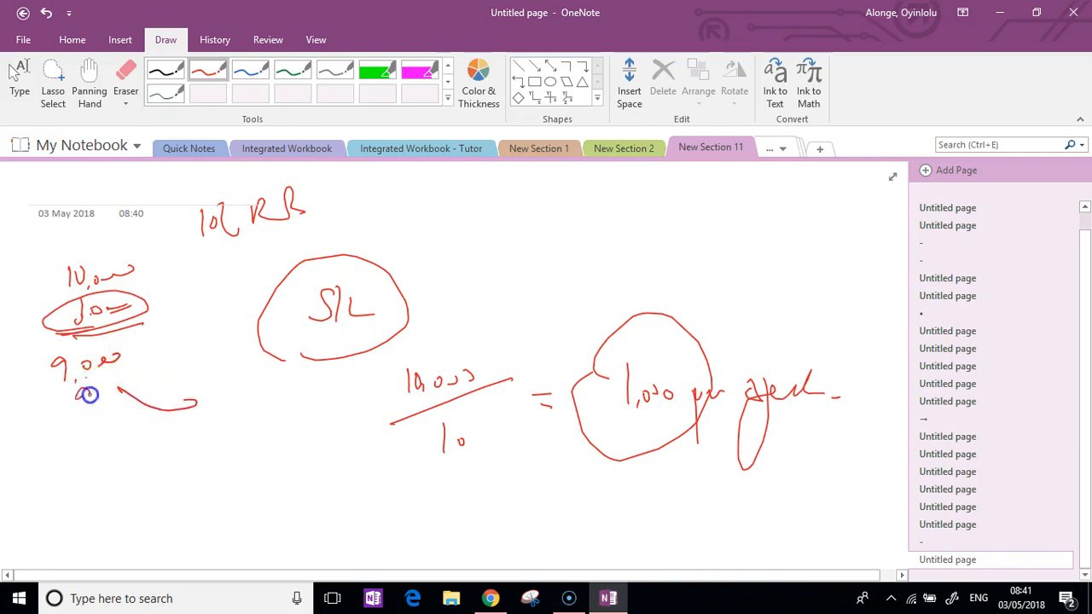
pyautogui.moveTo(69, 384); pyautogui.dragTo(94, 478)
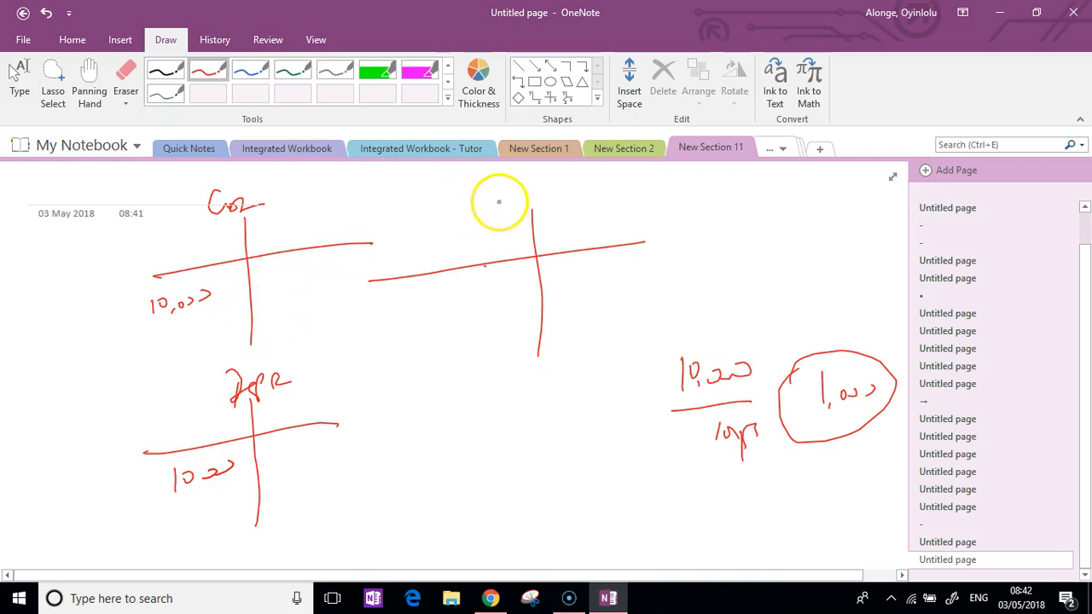
# Label the third T-account as accumulated depreciation.
pyautogui.moveTo(491, 202); pyautogui.dragTo(563, 201)
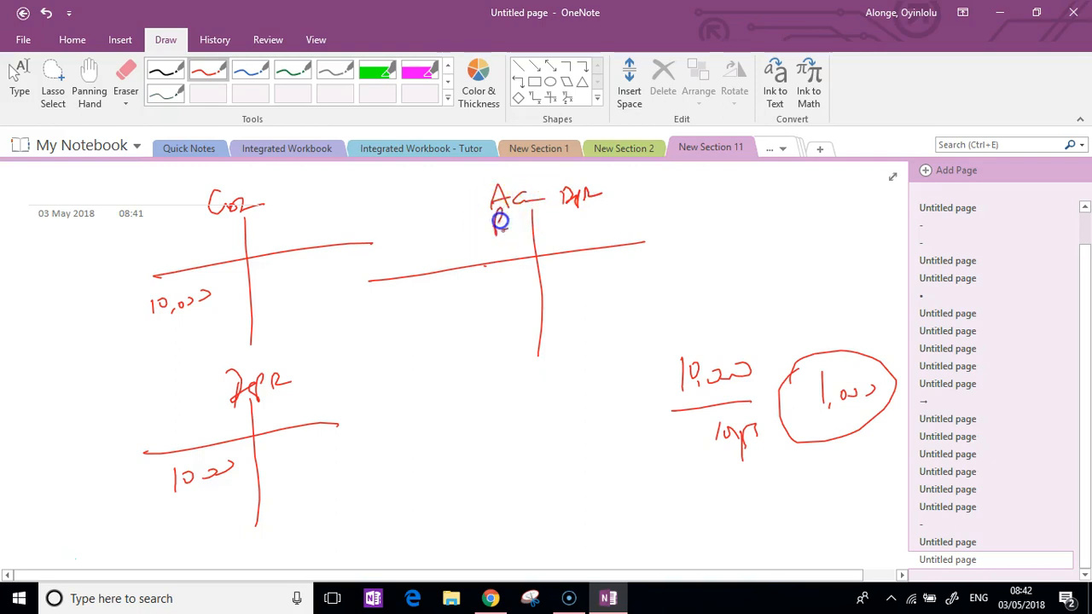
pyautogui.moveTo(529, 205); pyautogui.dragTo(589, 247)
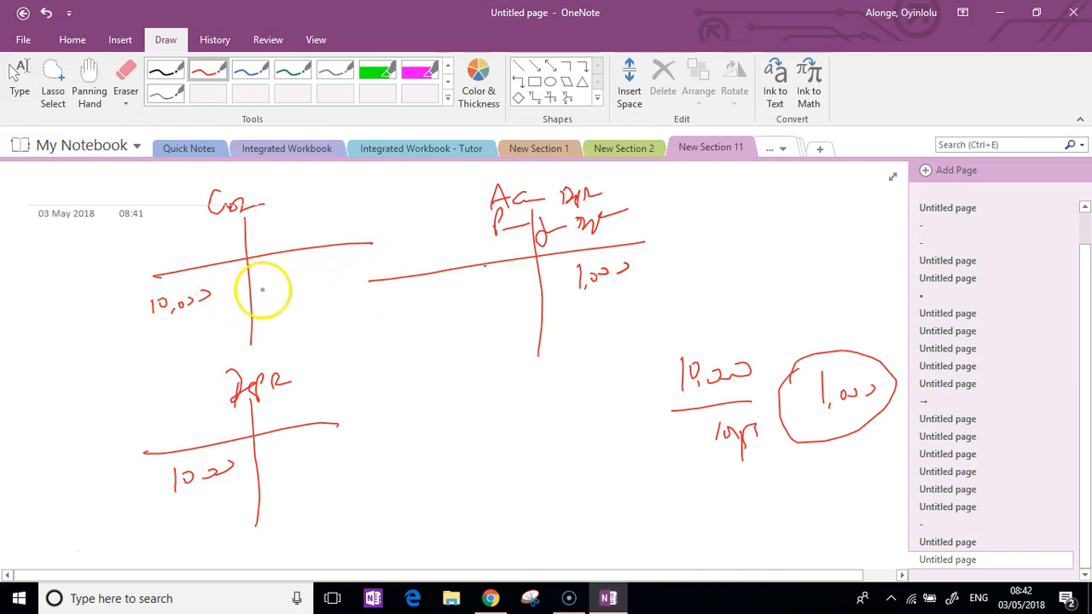
pyautogui.moveTo(273, 294)
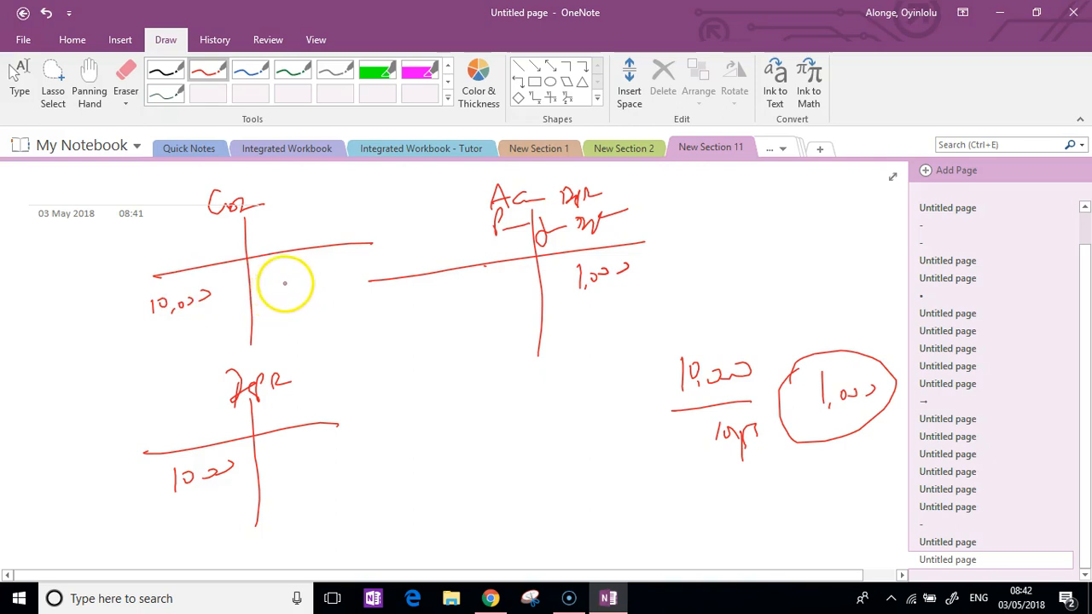
# Circle the 10,000 cost entry in the Cost T-account.
pyautogui.moveTo(286, 281); pyautogui.dragTo(256, 287)
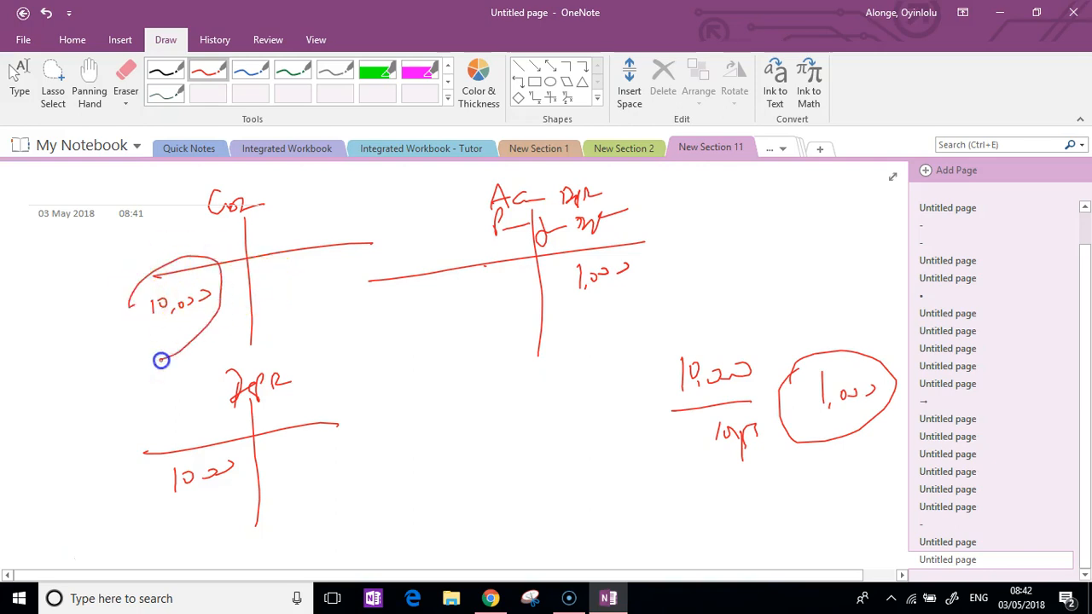
pyautogui.moveTo(162, 358); pyautogui.dragTo(134, 290)
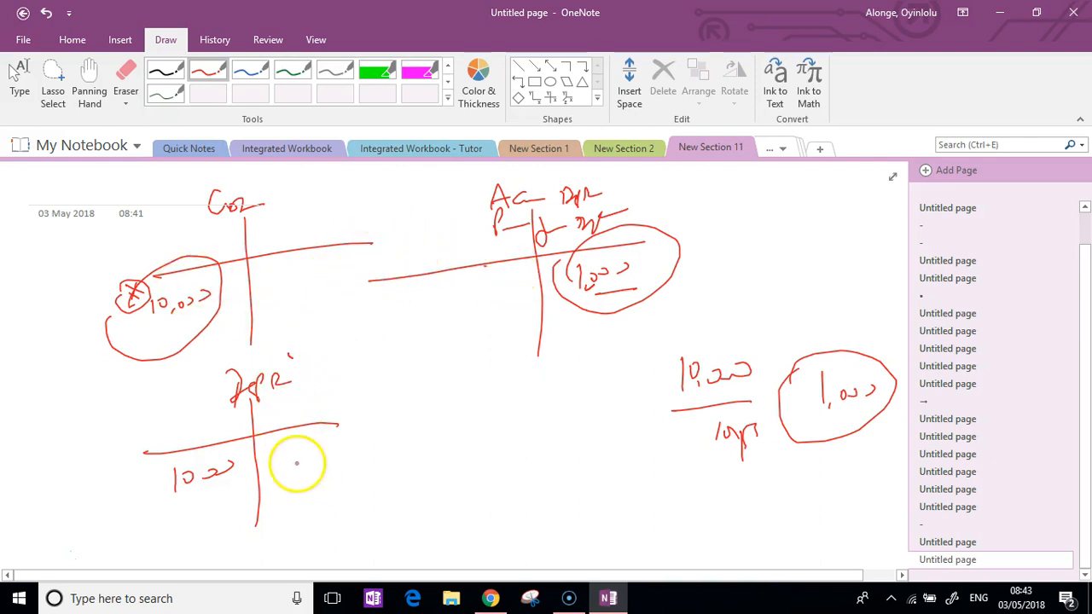
# Add second-year depreciation marks to the depreciation T-account.
pyautogui.moveTo(273, 475); pyautogui.dragTo(338, 447)
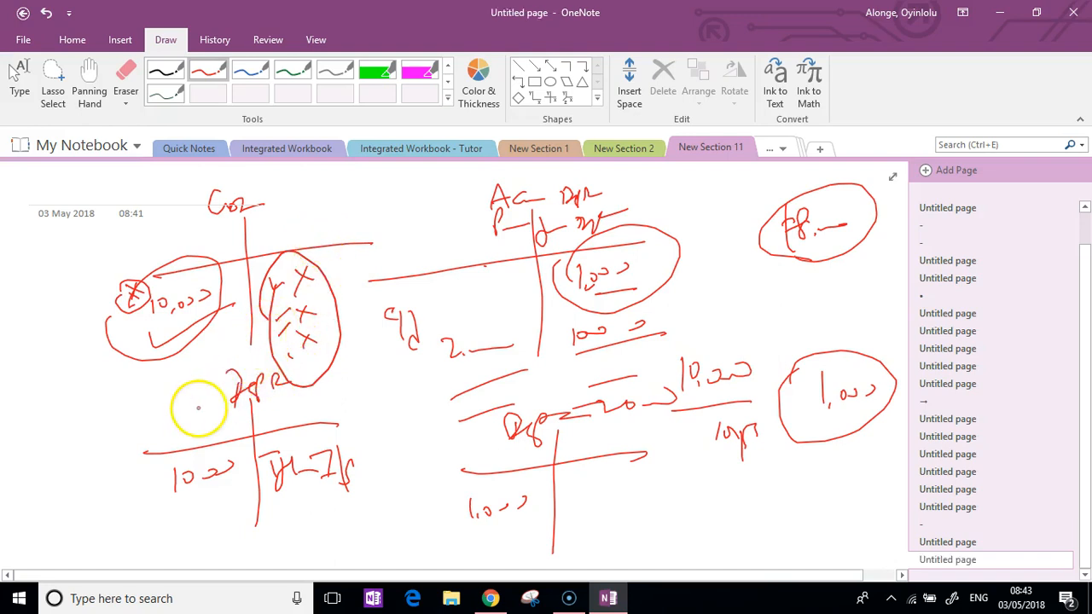
pyautogui.moveTo(887, 156)
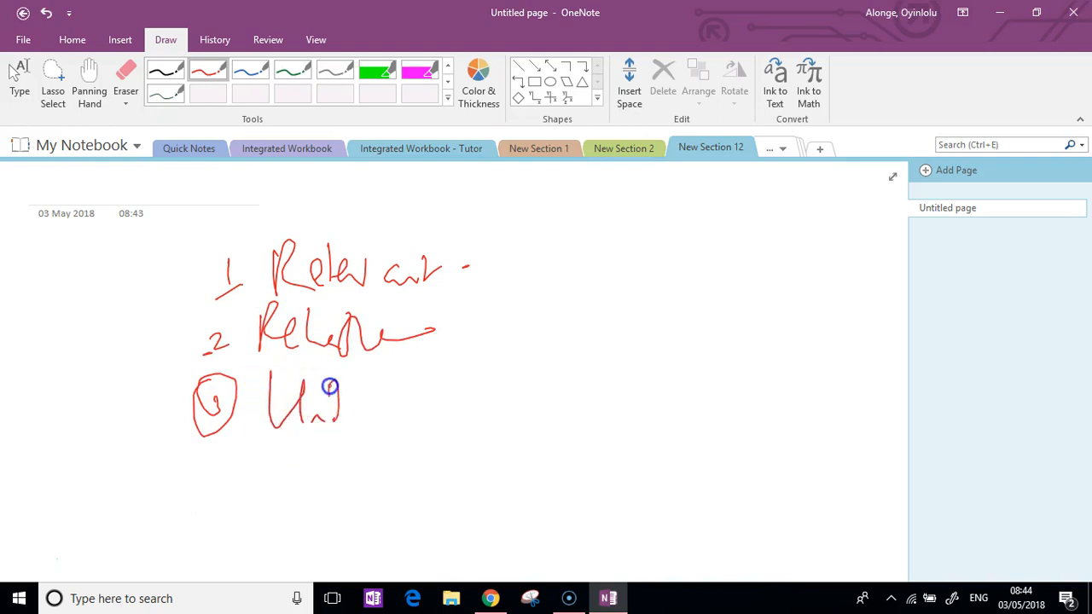
# Write understandability and comparability as the third and fourth qualities and draw the brace.
pyautogui.moveTo(333, 393); pyautogui.dragTo(503, 409)
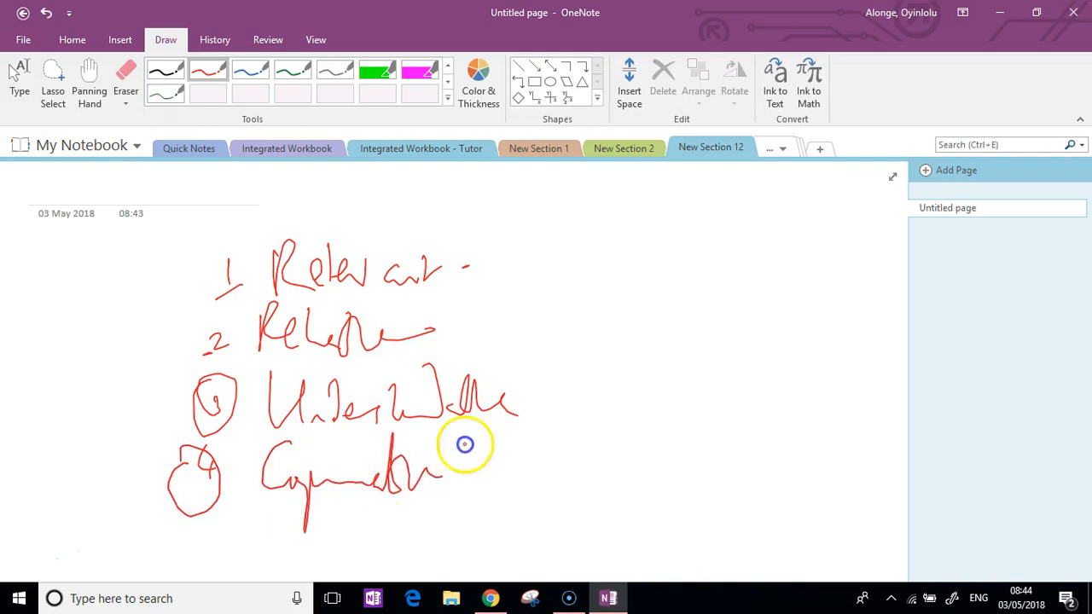
pyautogui.moveTo(532, 238); pyautogui.dragTo(554, 486)
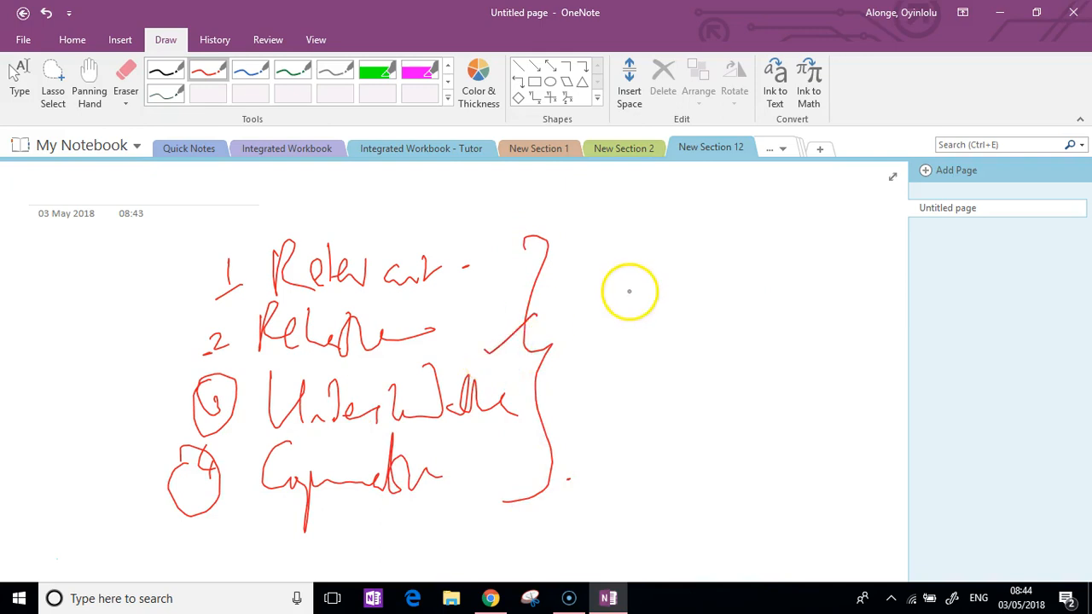
pyautogui.moveTo(612, 306)
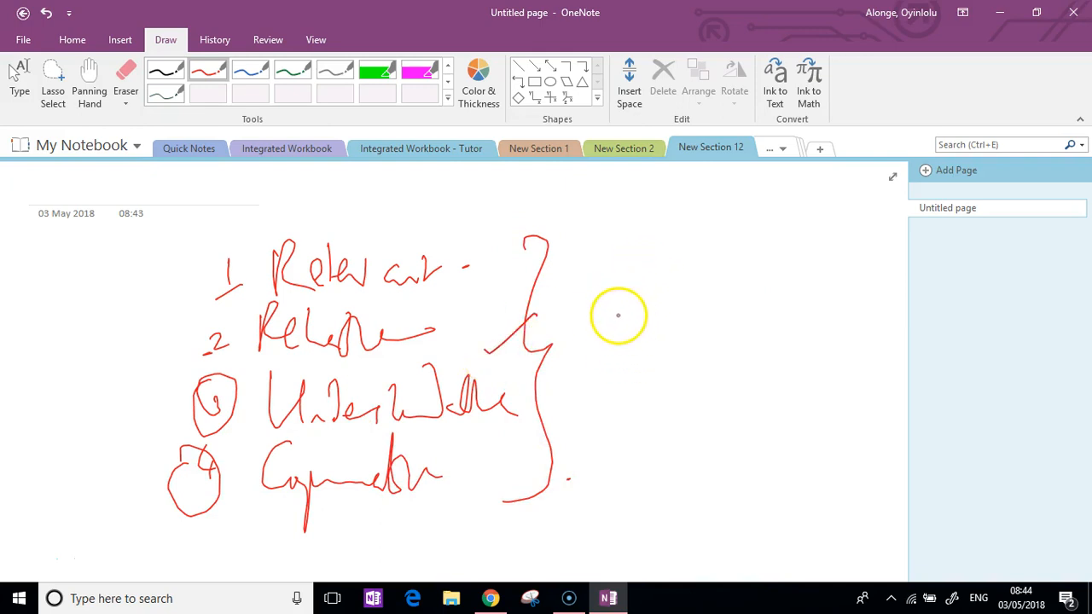
pyautogui.moveTo(639, 307)
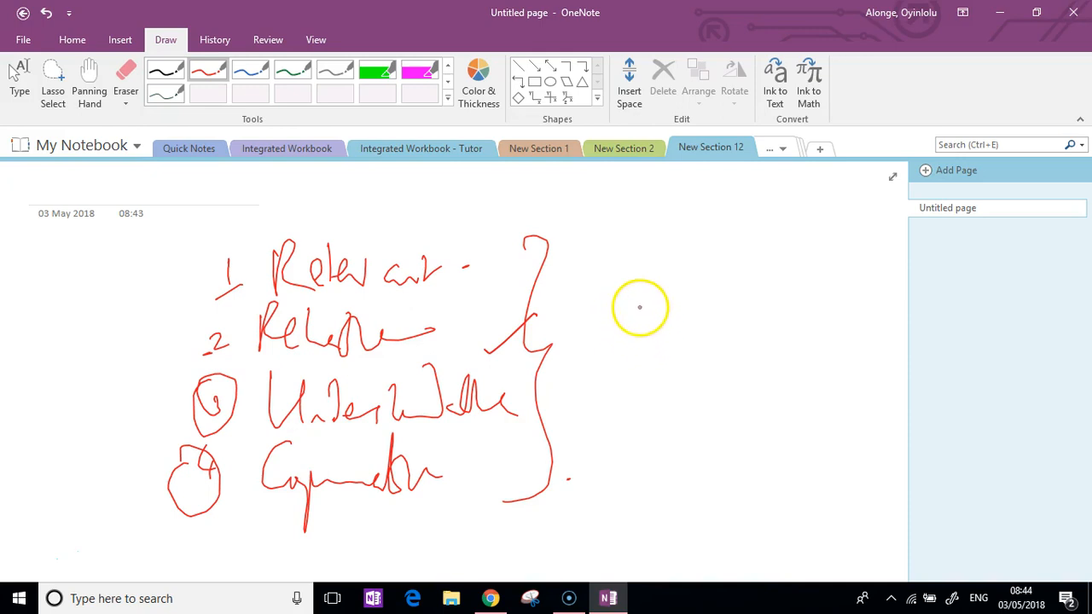
pyautogui.moveTo(651, 283)
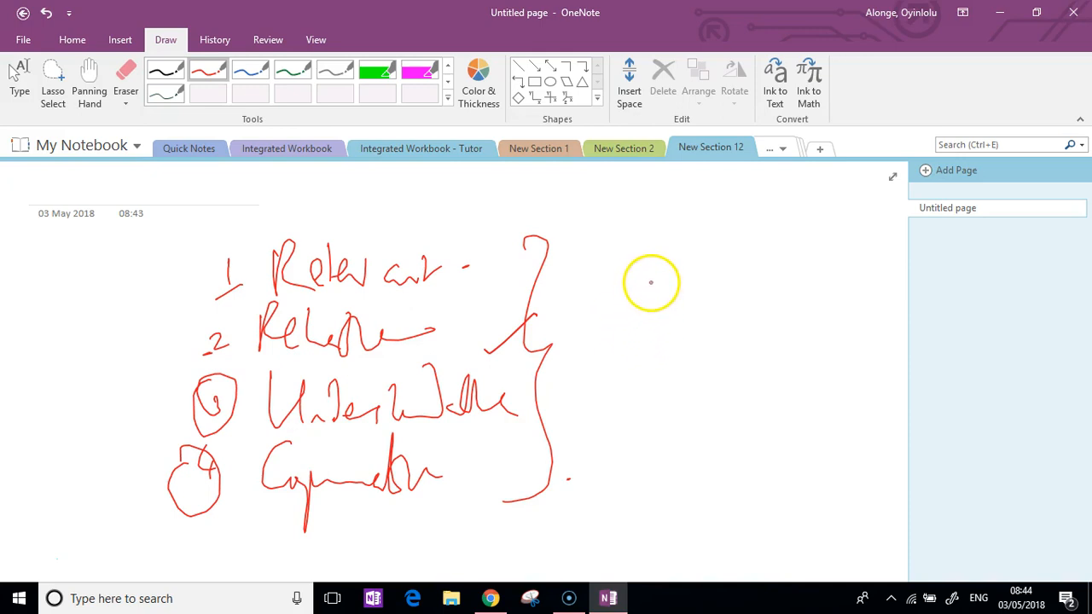